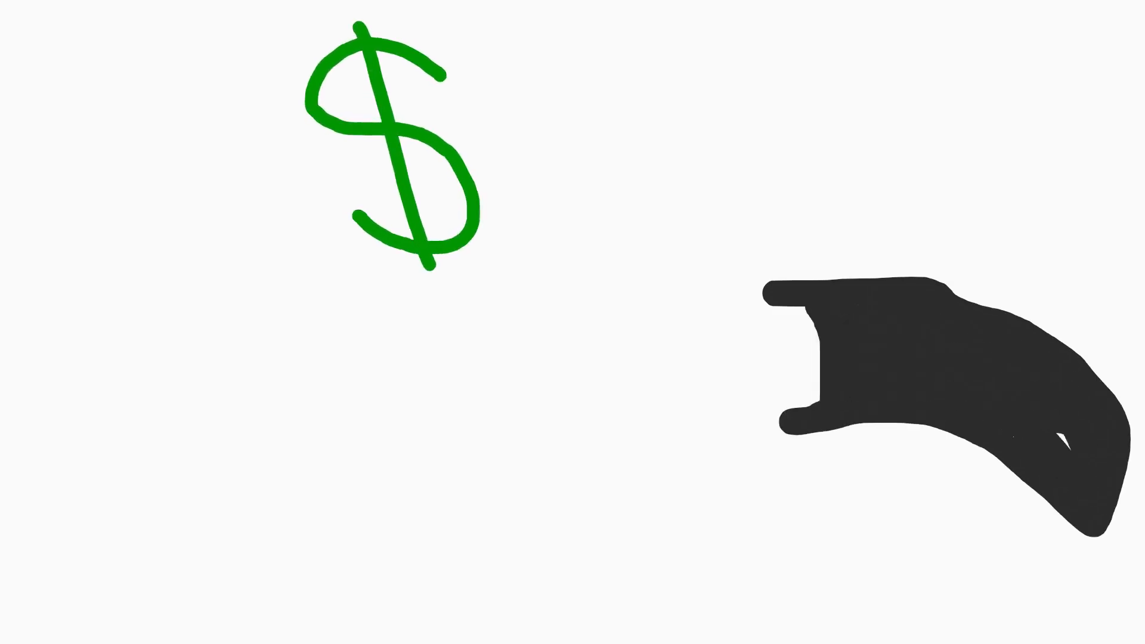
left_click_drag(785, 299, 792, 416)
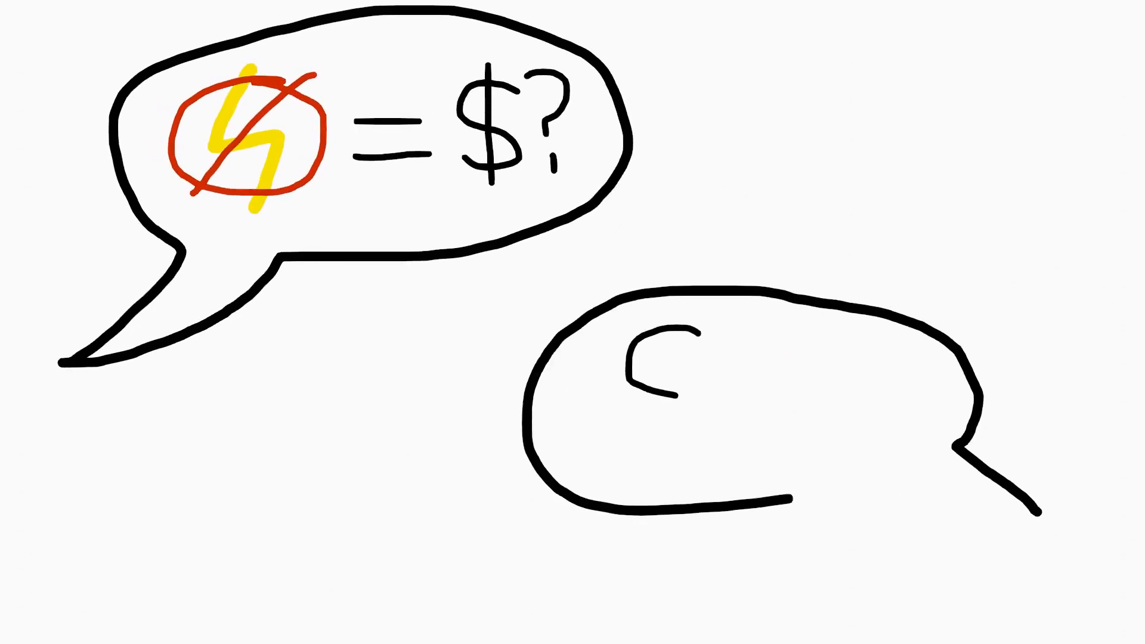
type("$5")
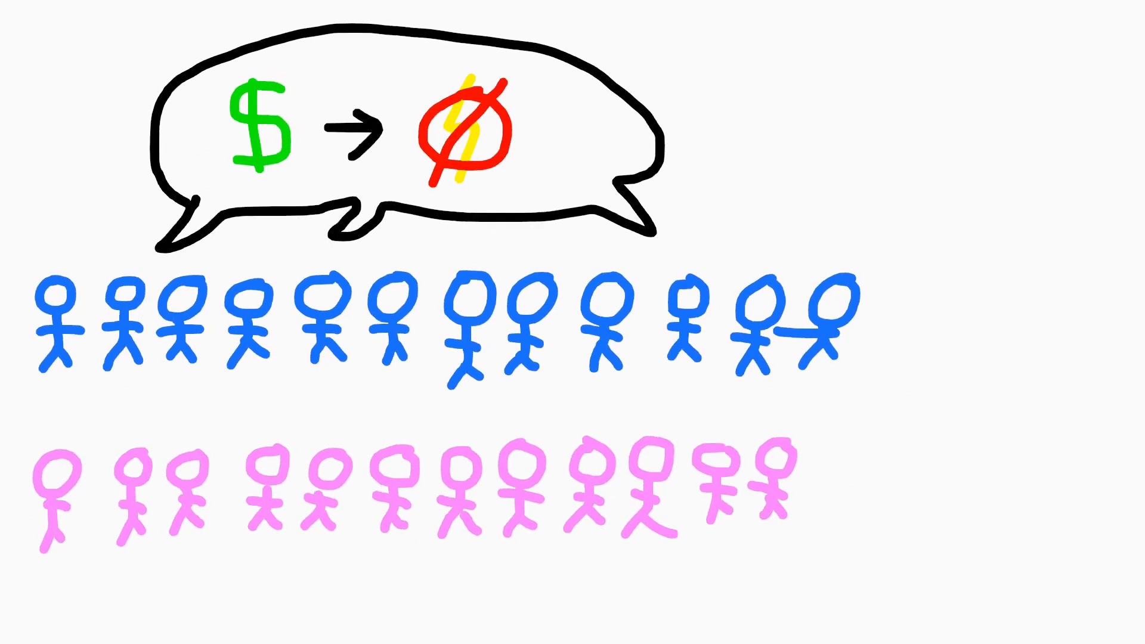
left_click_drag(59, 271, 482, 365)
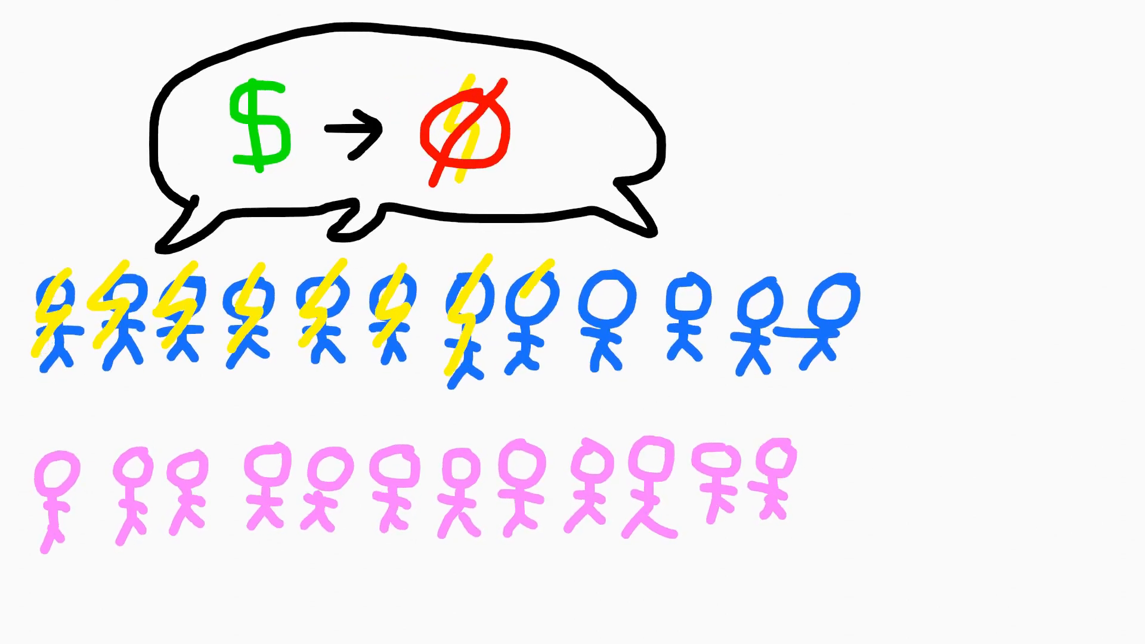
left_click_drag(65, 438, 175, 512)
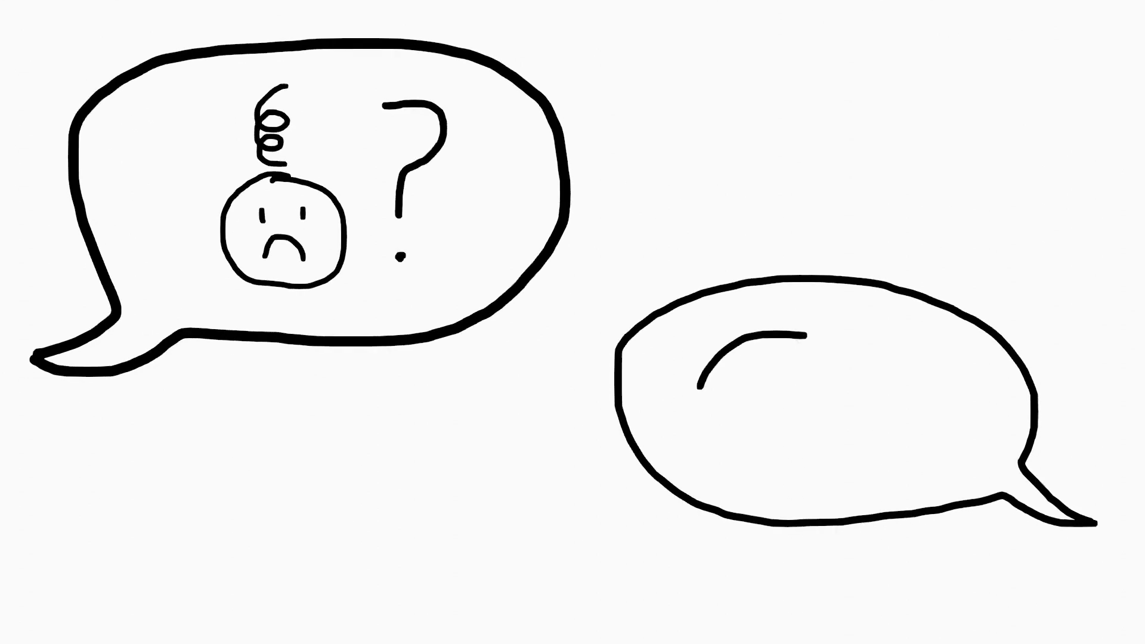
left_click_drag(716, 343, 861, 468)
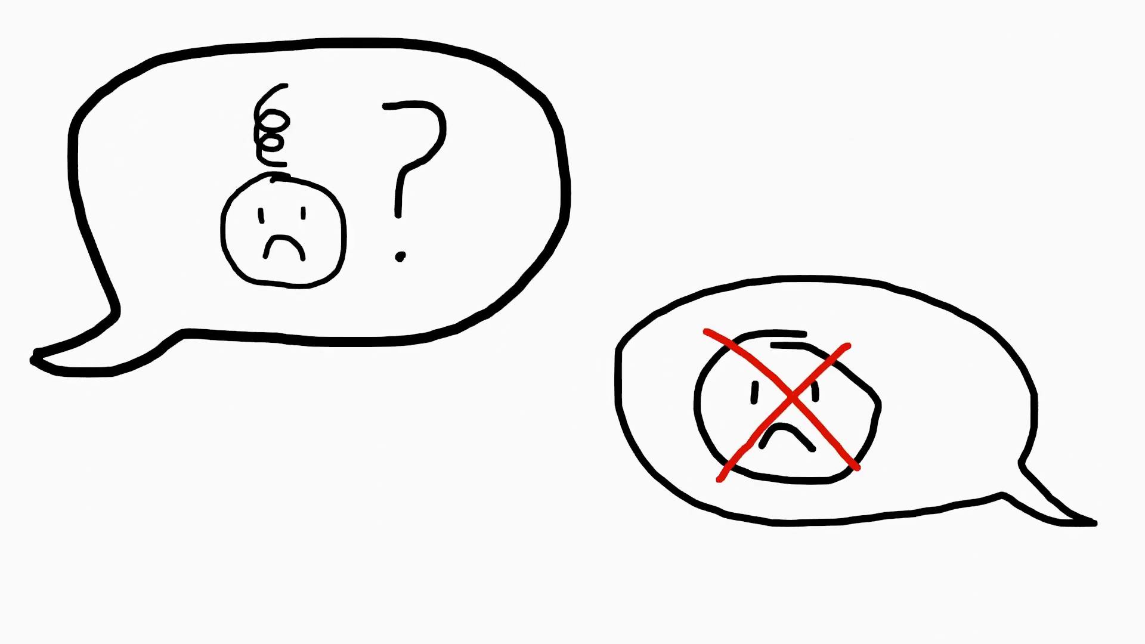